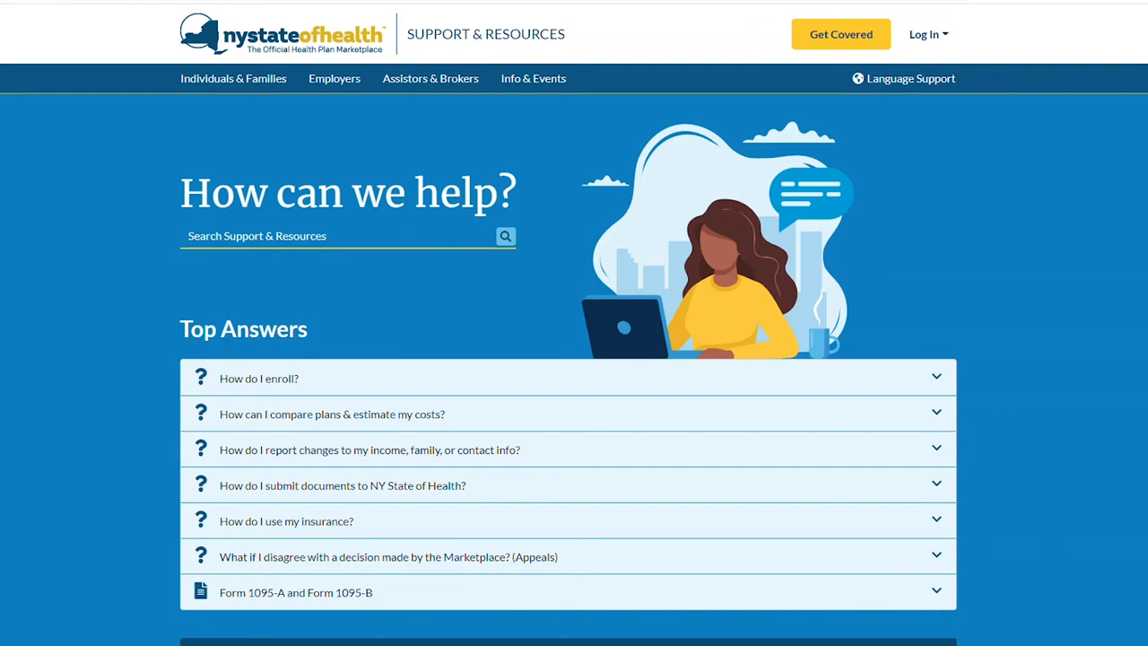
{"action": "mouse_move", "coordinate": [183, 128]}
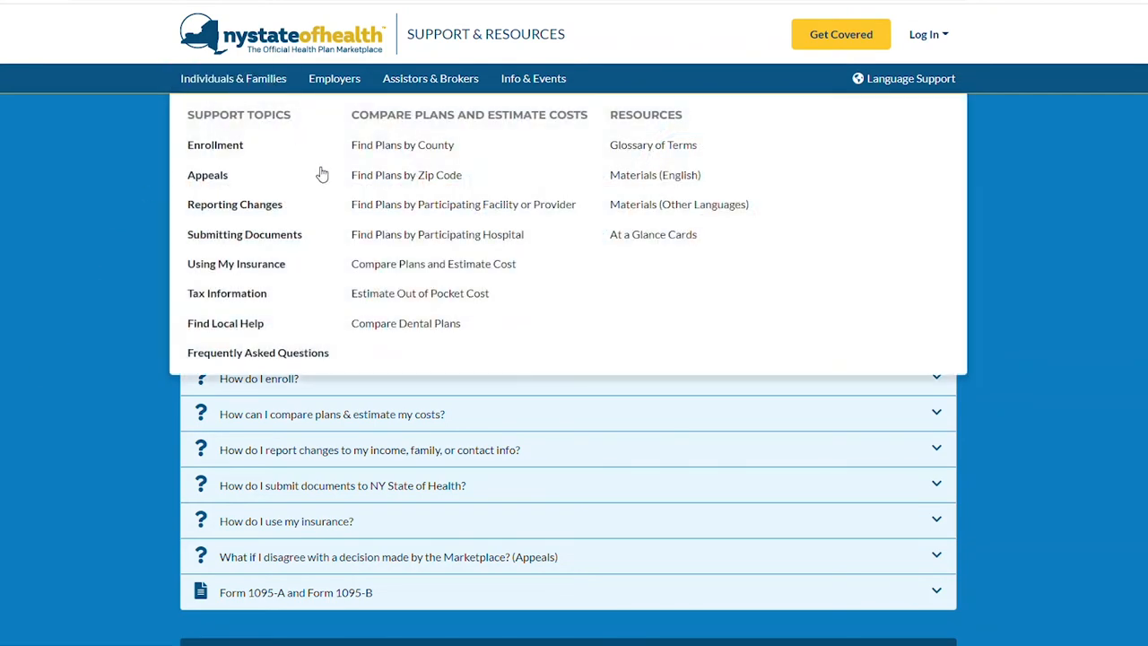
{"action": "mouse_move", "coordinate": [385, 298]}
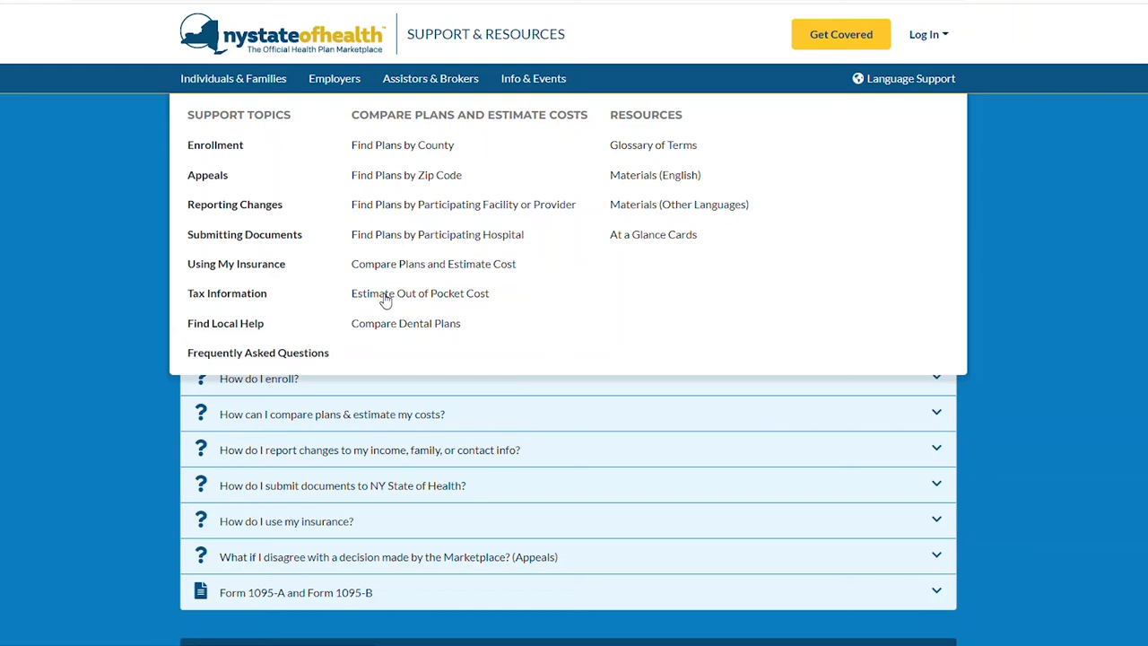
Step: Start the out-of-pocket cost estimator with $35,000 income and one household member
{"action": "left_click", "coordinate": [420, 295]}
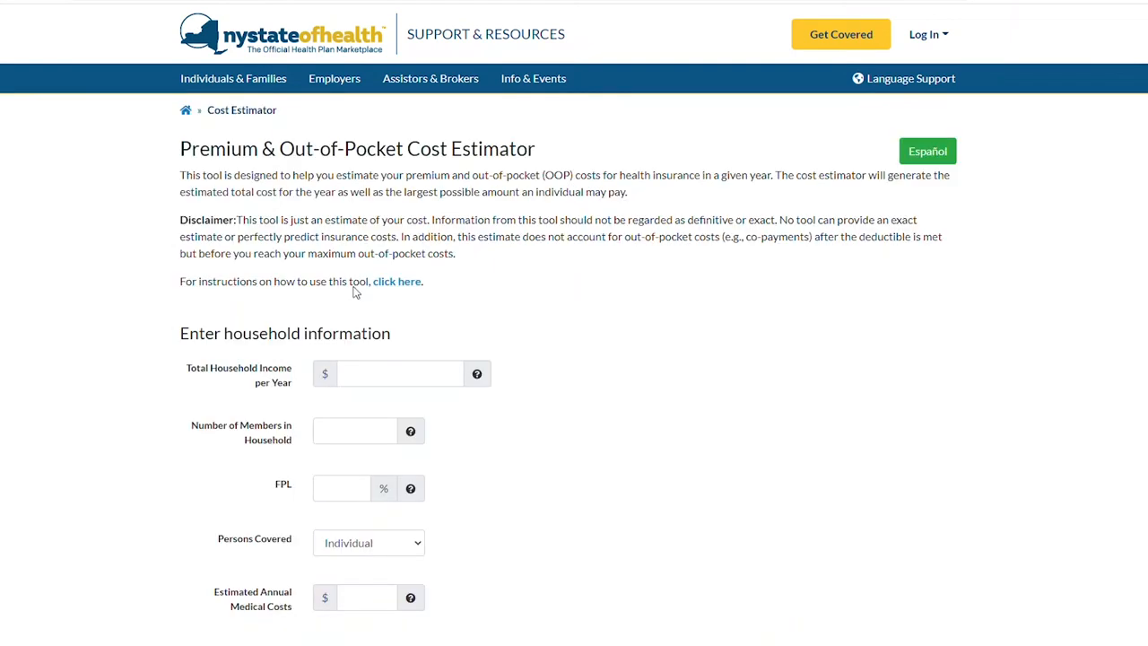
{"action": "mouse_move", "coordinate": [105, 262]}
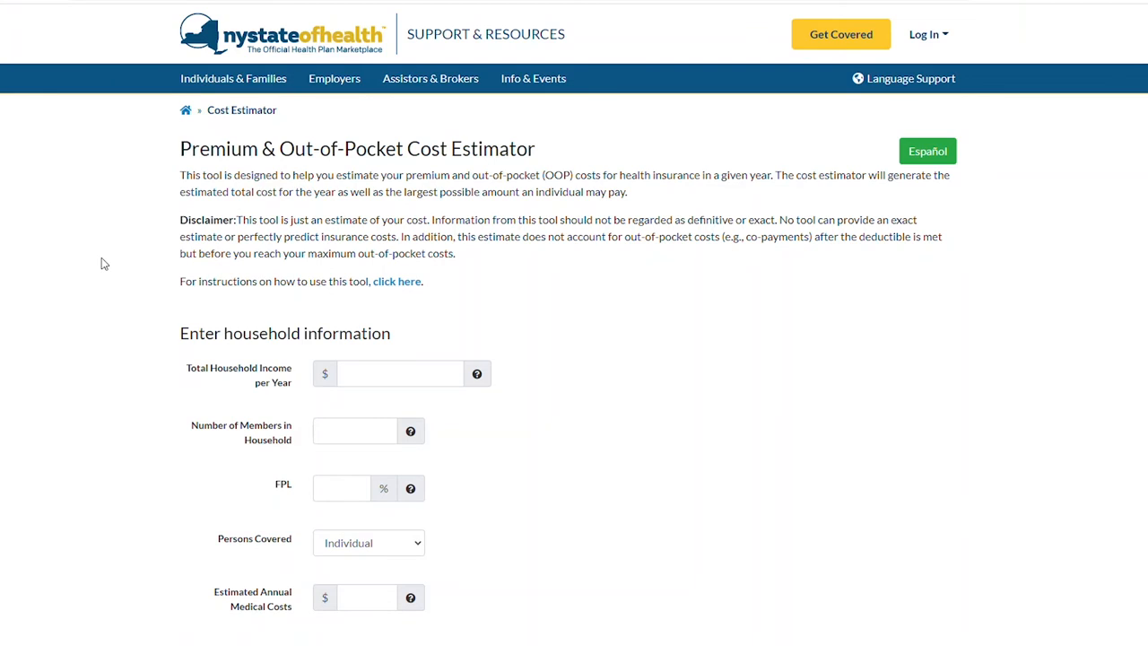
{"action": "scroll", "scroll_direction": "down", "scroll_amount": 3}
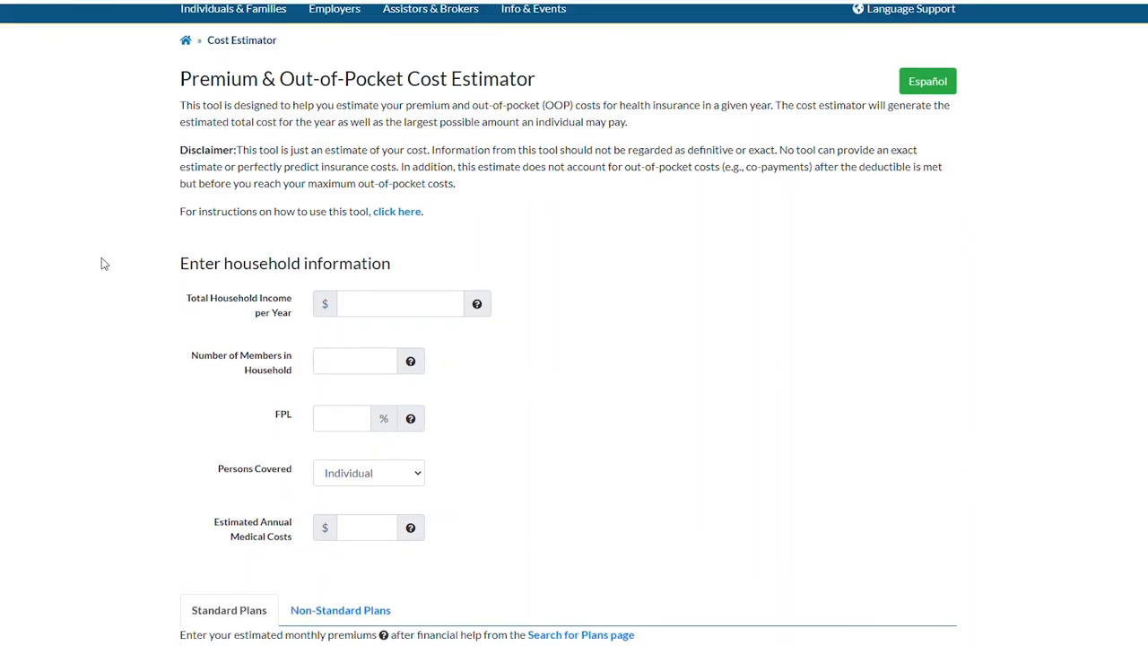
{"action": "scroll", "scroll_direction": "down", "scroll_amount": 3}
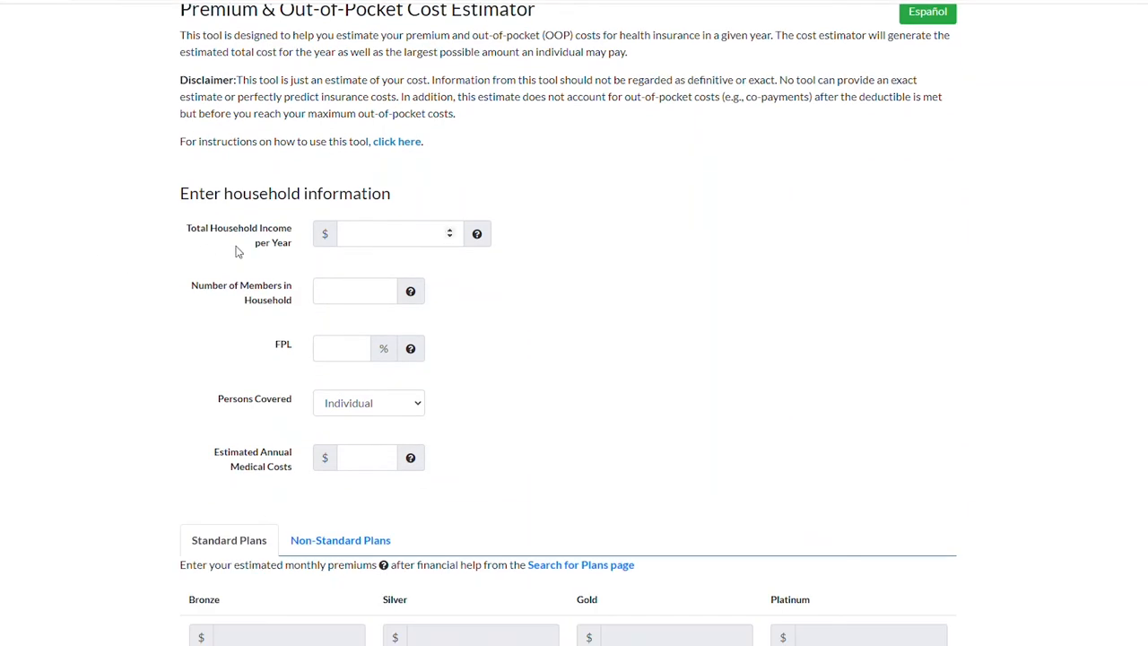
{"action": "type", "text": "35"}
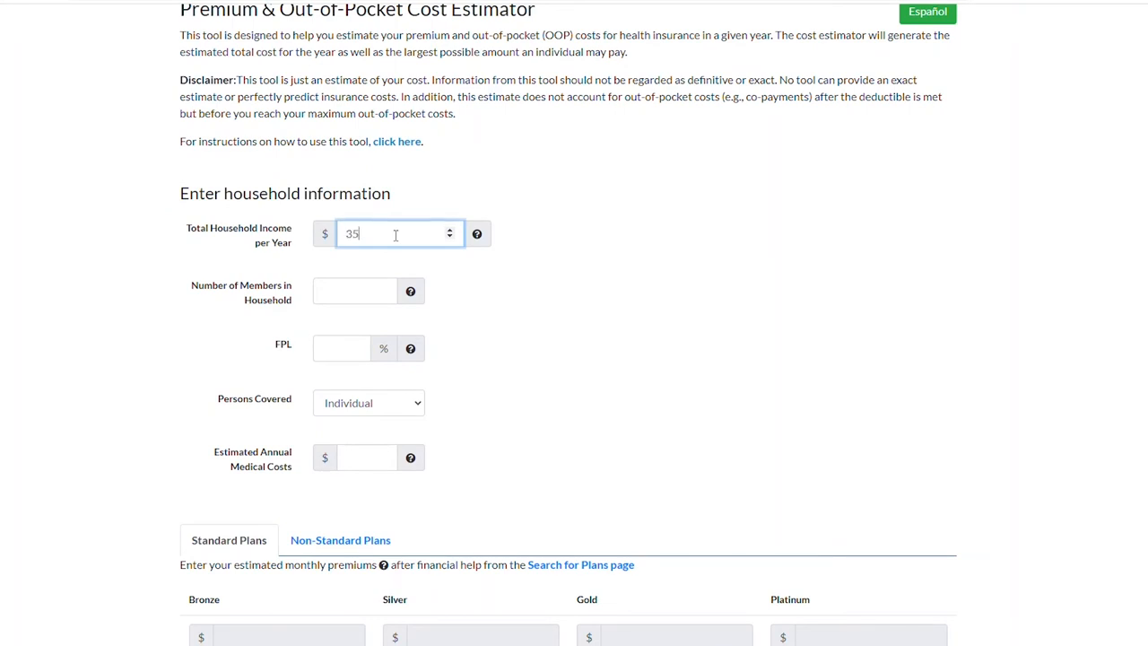
{"action": "type", "text": "000"}
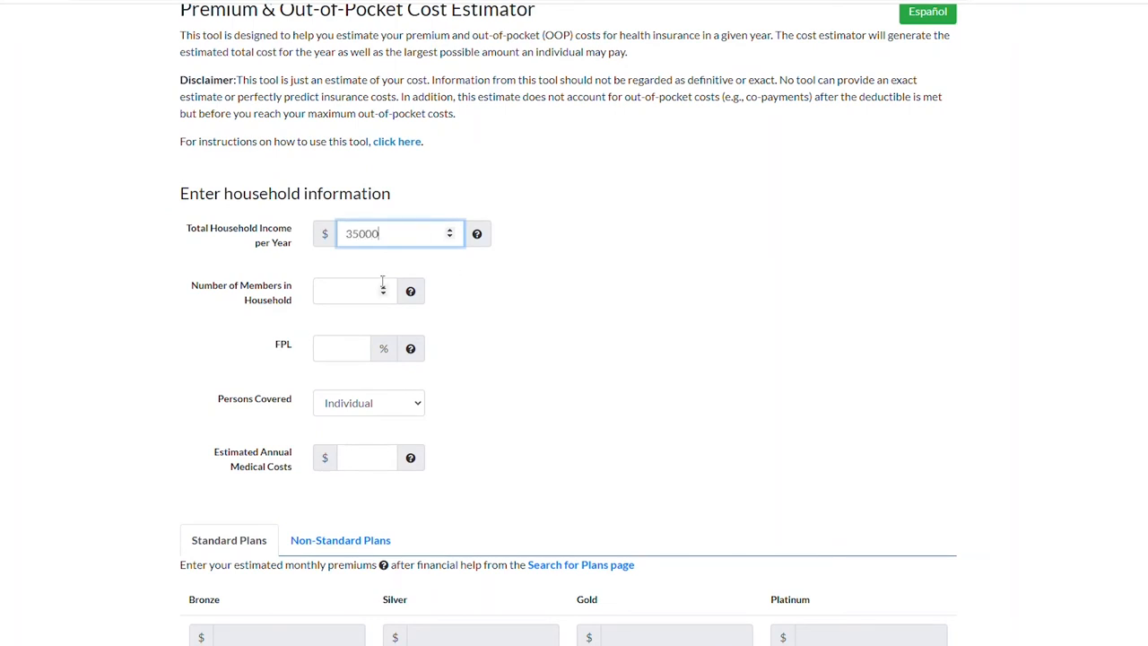
{"action": "type", "text": "1"}
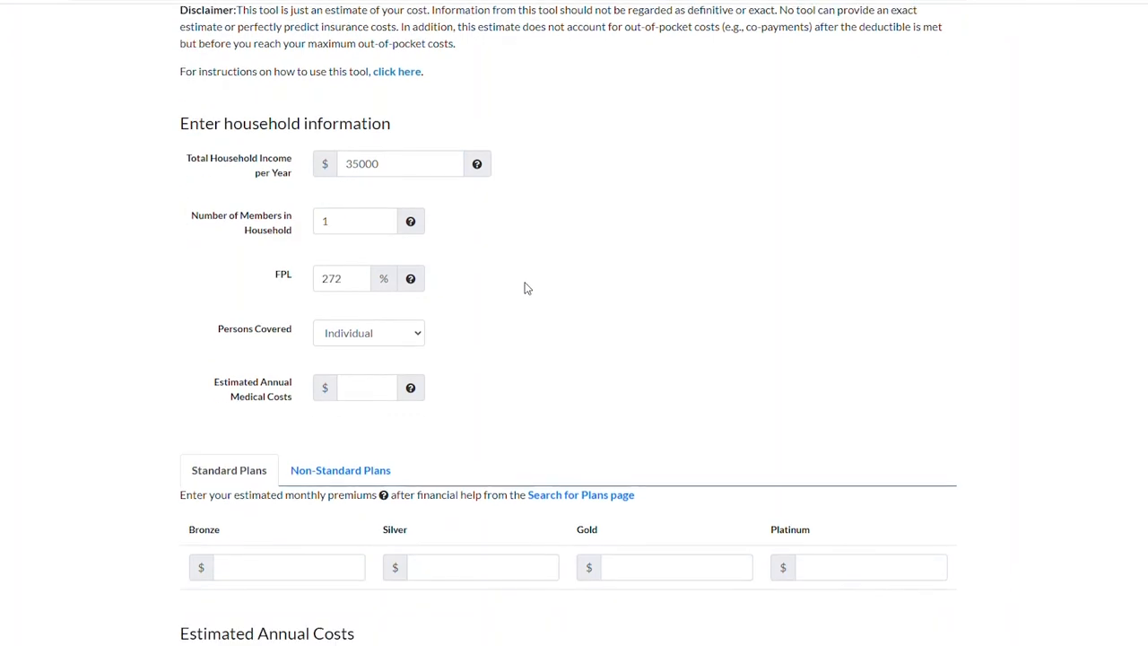
Step: Enter $2,000 as the estimated annual medical costs
{"action": "scroll", "scroll_direction": "down", "scroll_amount": 3}
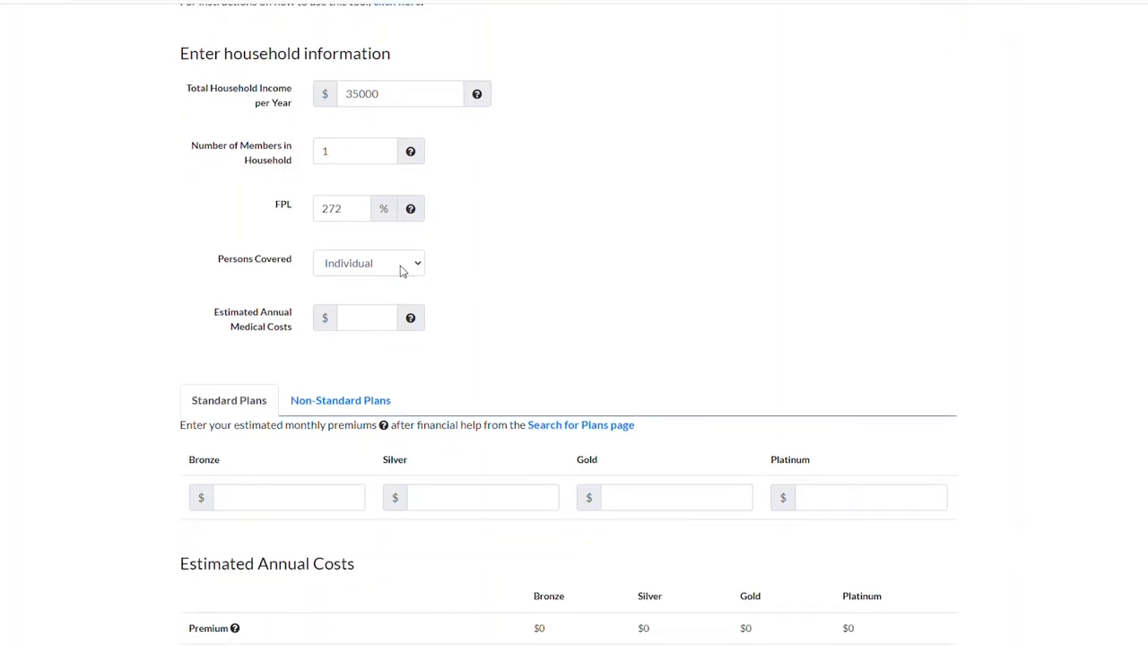
{"action": "left_click", "coordinate": [366, 317]}
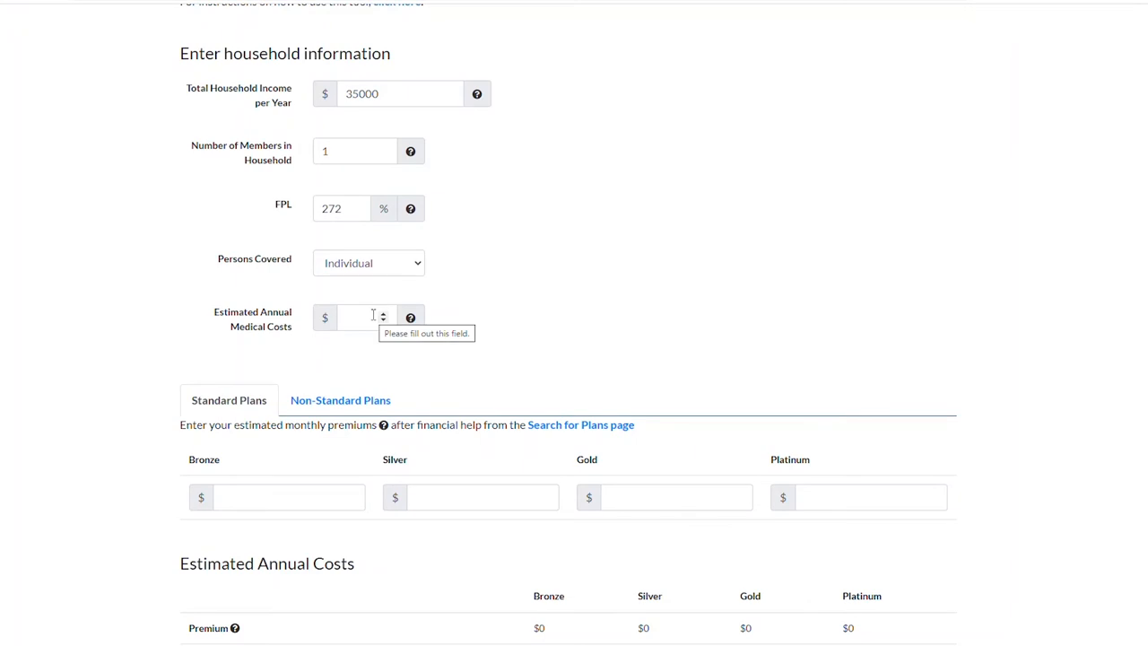
{"action": "type", "text": "2000"}
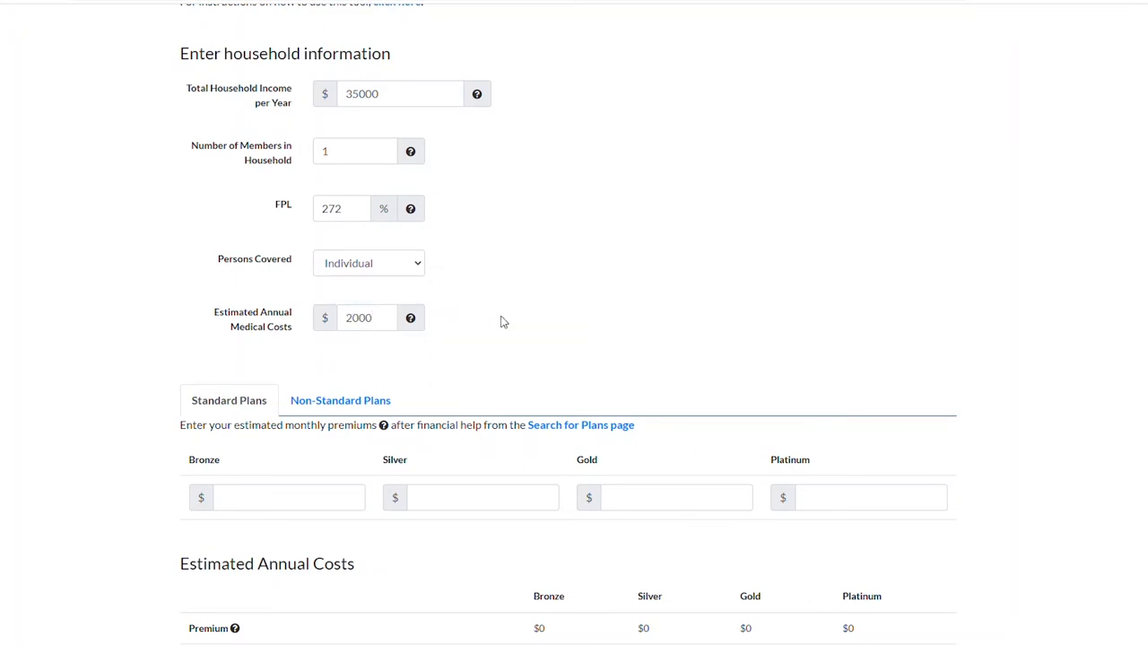
{"action": "scroll", "scroll_direction": "down", "scroll_amount": 3}
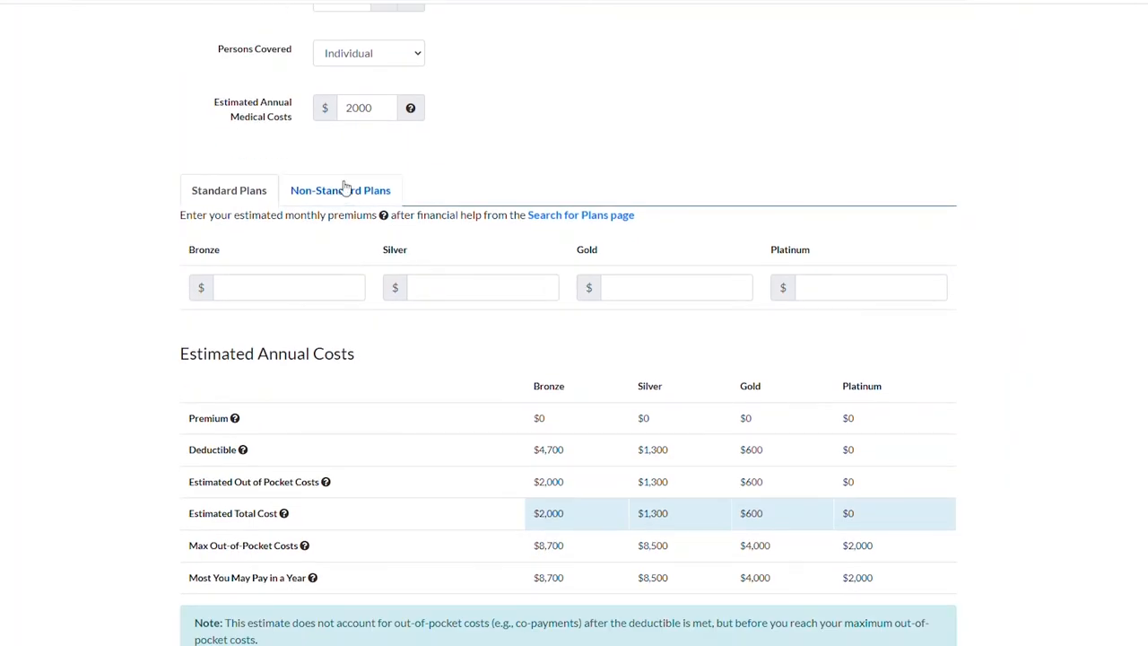
{"action": "left_click", "coordinate": [230, 190]}
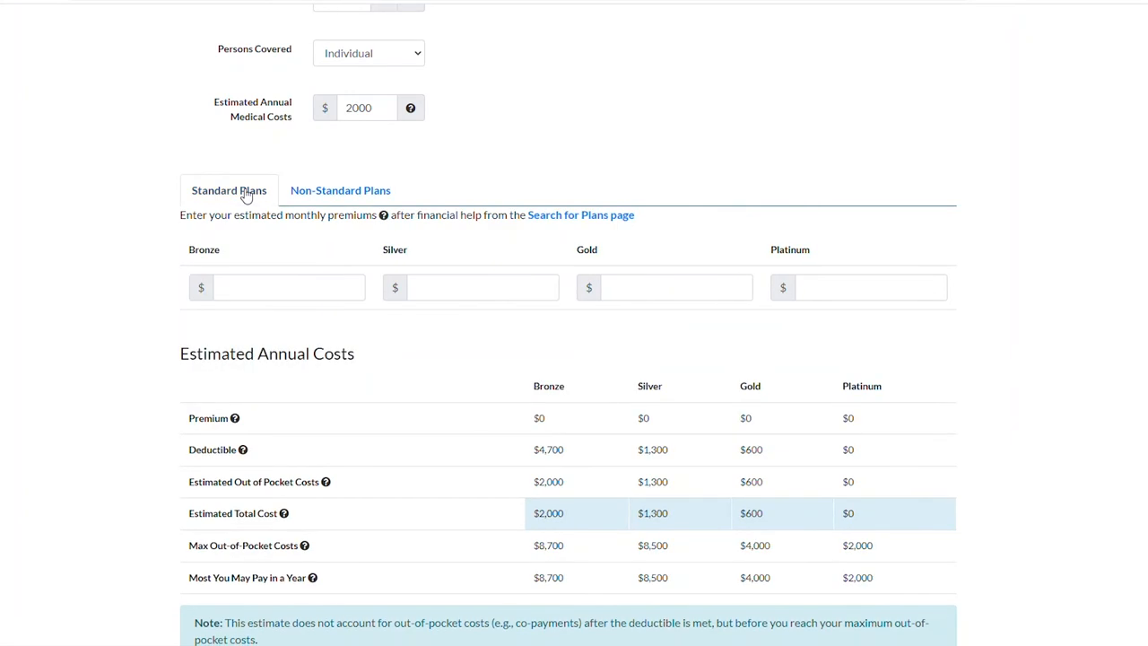
{"action": "left_click", "coordinate": [287, 287]}
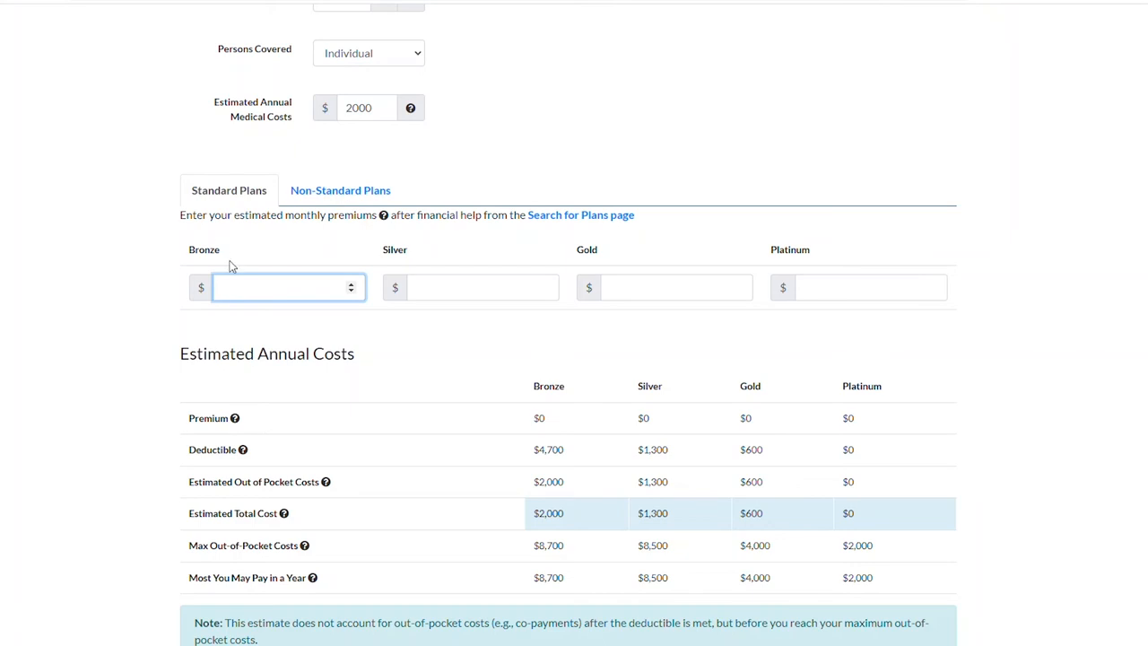
Step: Enter monthly premiums of $450, $560, $680 and $830 for Bronze, Silver, Gold and Platinum
{"action": "type", "text": "450"}
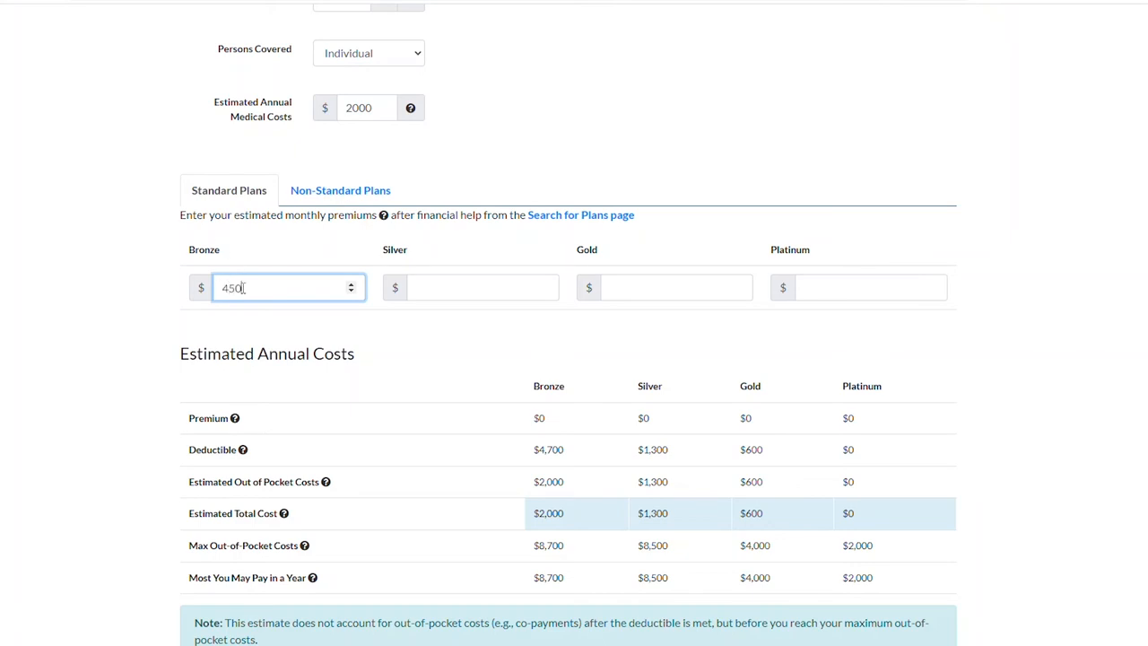
{"action": "left_click", "coordinate": [483, 287]}
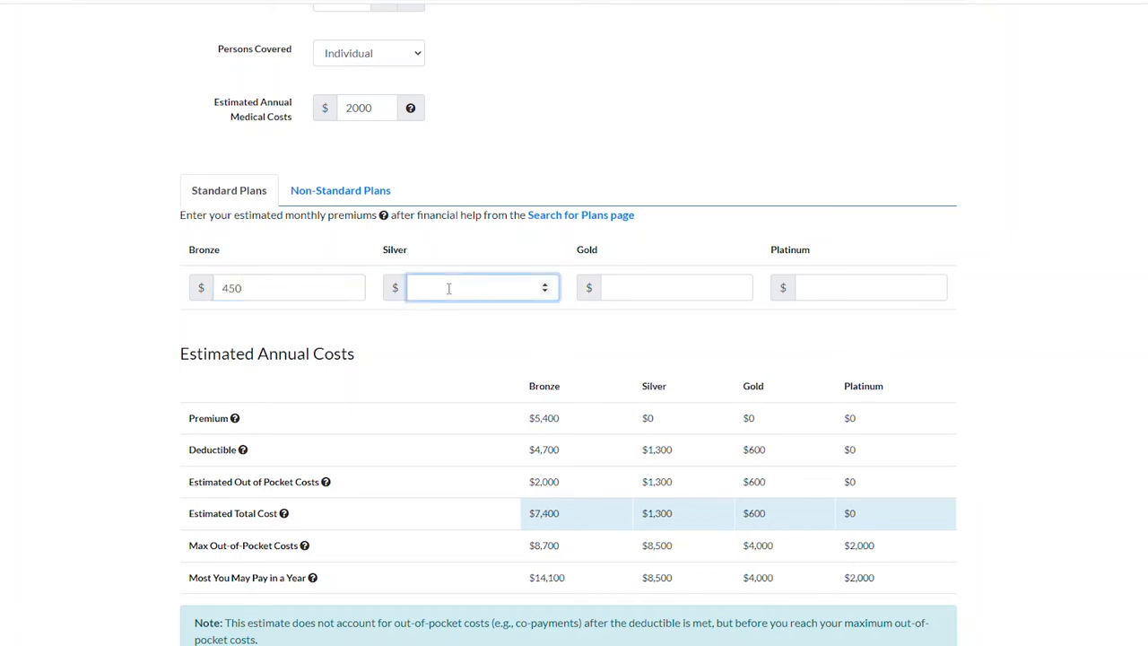
{"action": "type", "text": "560"}
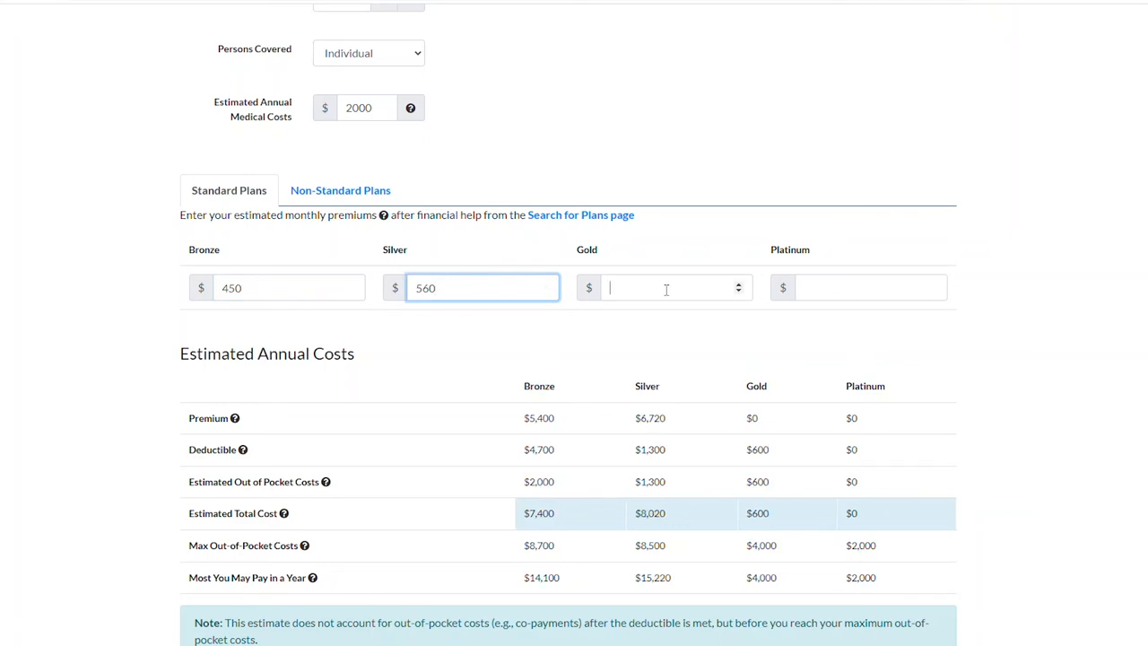
{"action": "type", "text": "680"}
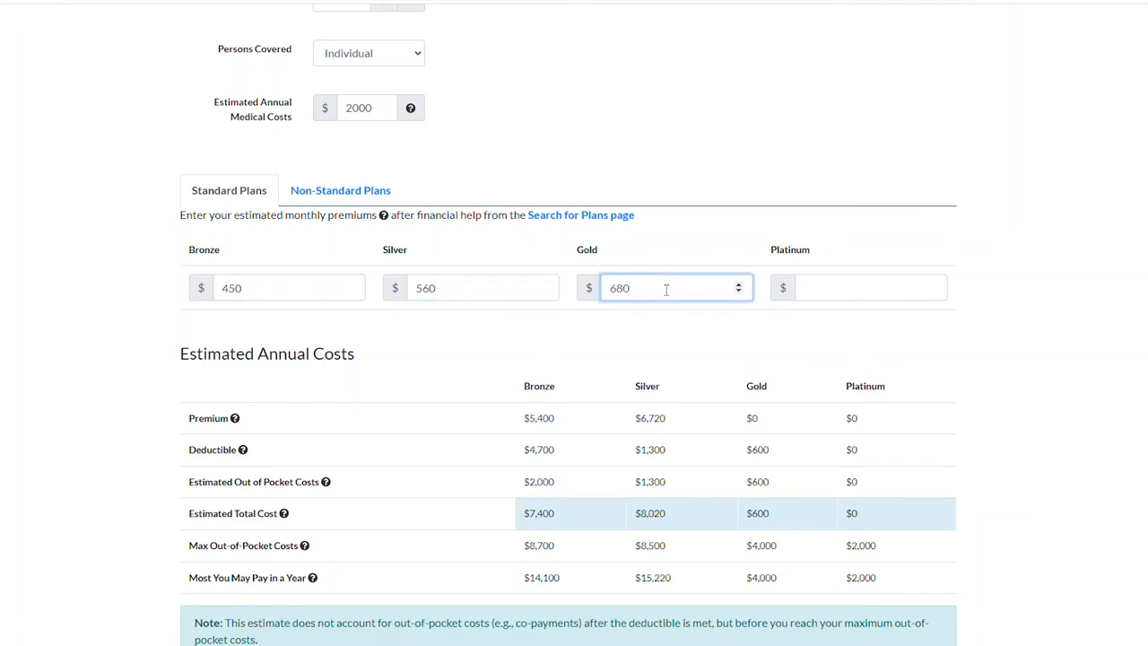
{"action": "left_click", "coordinate": [861, 287]}
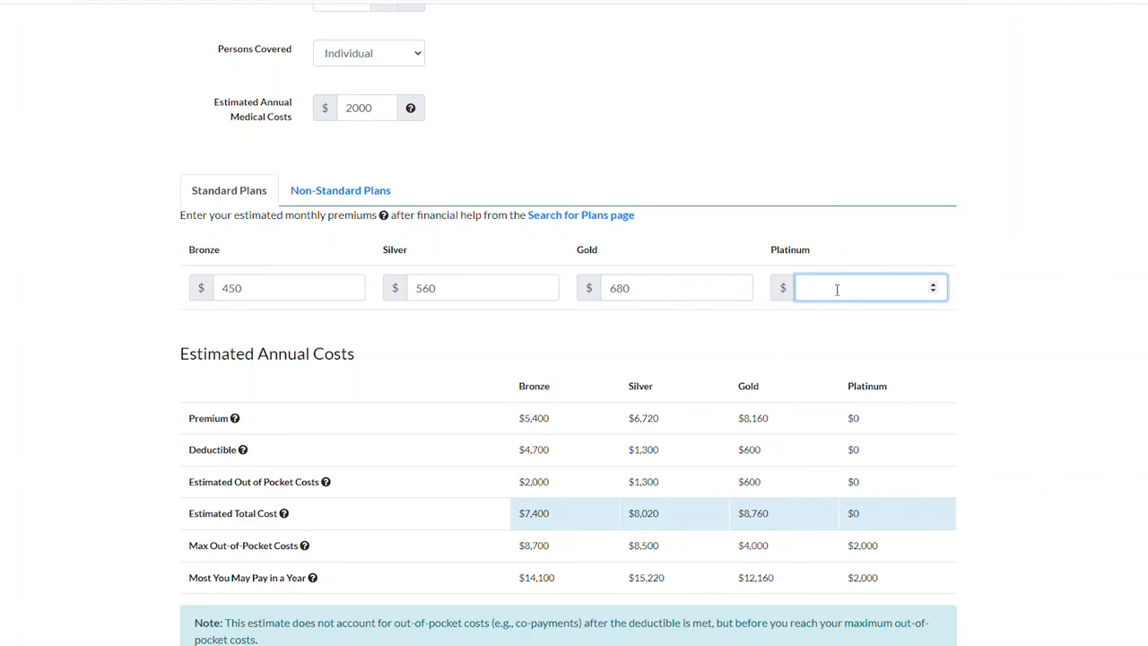
{"action": "type", "text": "830"}
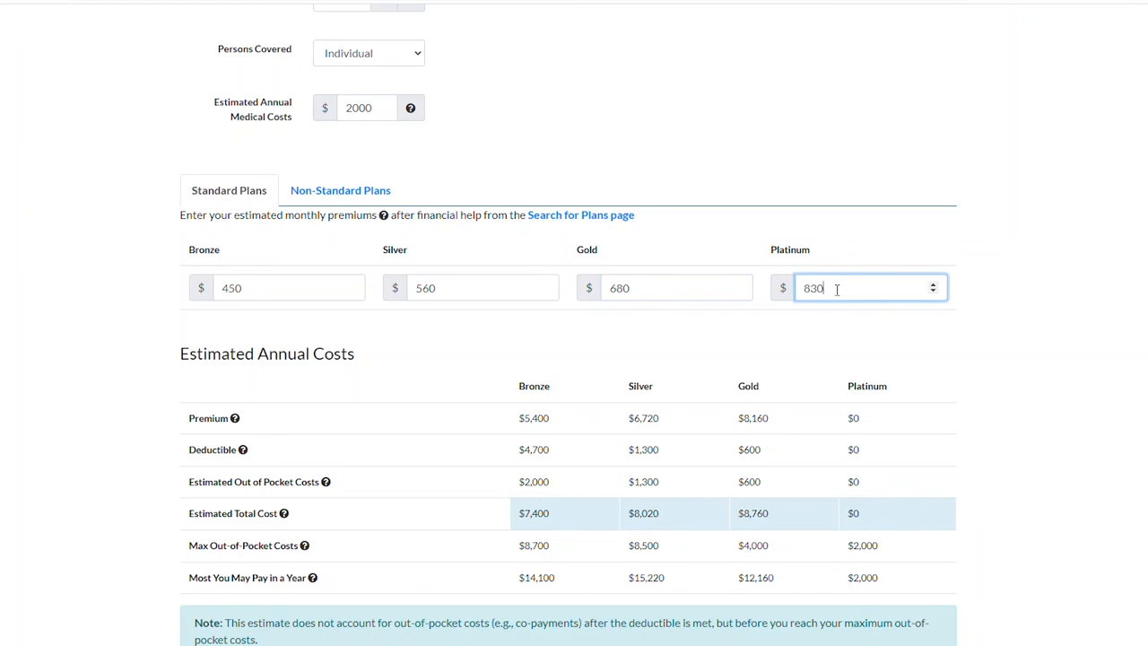
{"action": "left_click", "coordinate": [995, 332]}
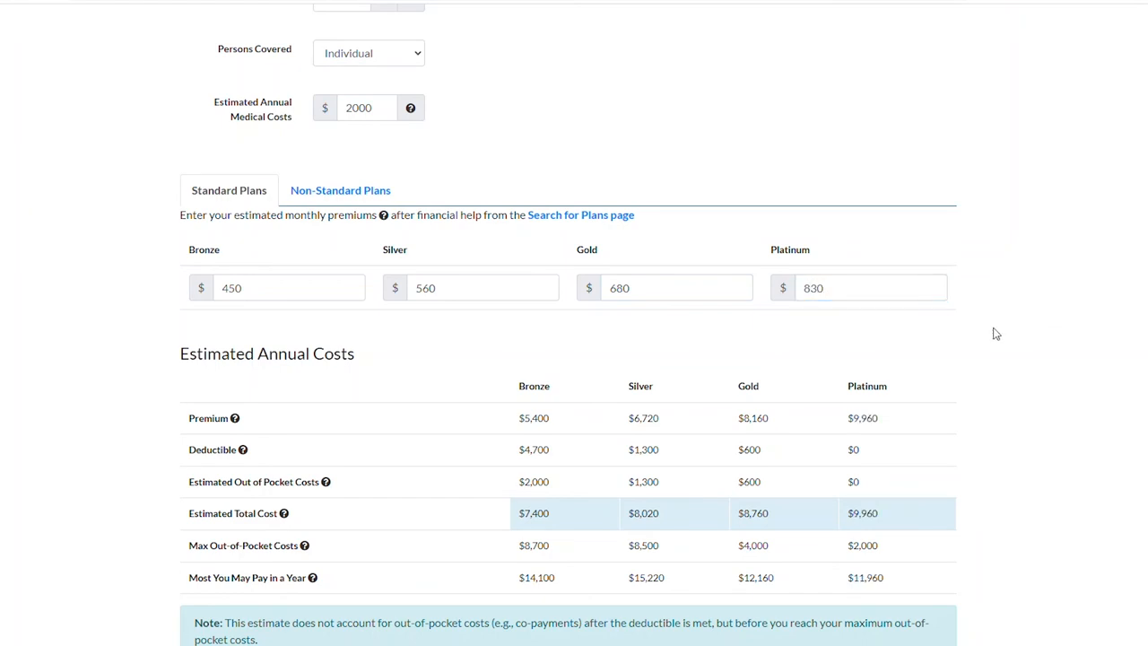
Step: Scroll down to the Estimated Annual Costs bar chart comparing the four plan tiers
{"action": "scroll", "scroll_direction": "down", "scroll_amount": 3}
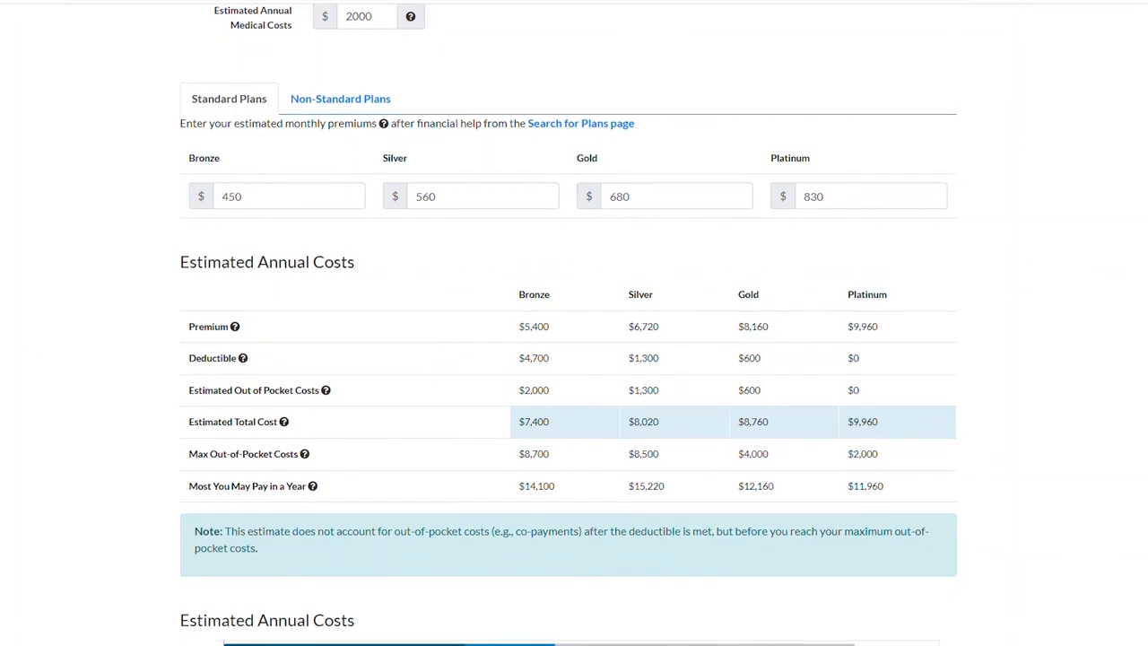
{"action": "scroll", "scroll_direction": "down", "scroll_amount": 3}
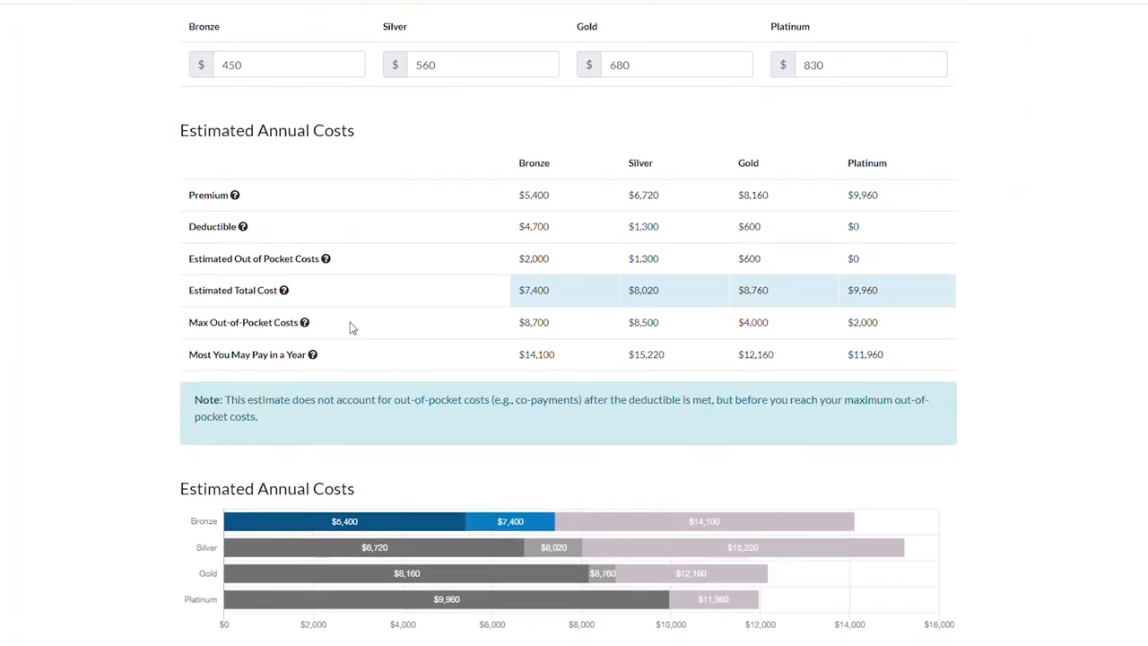
{"action": "mouse_move", "coordinate": [279, 520]}
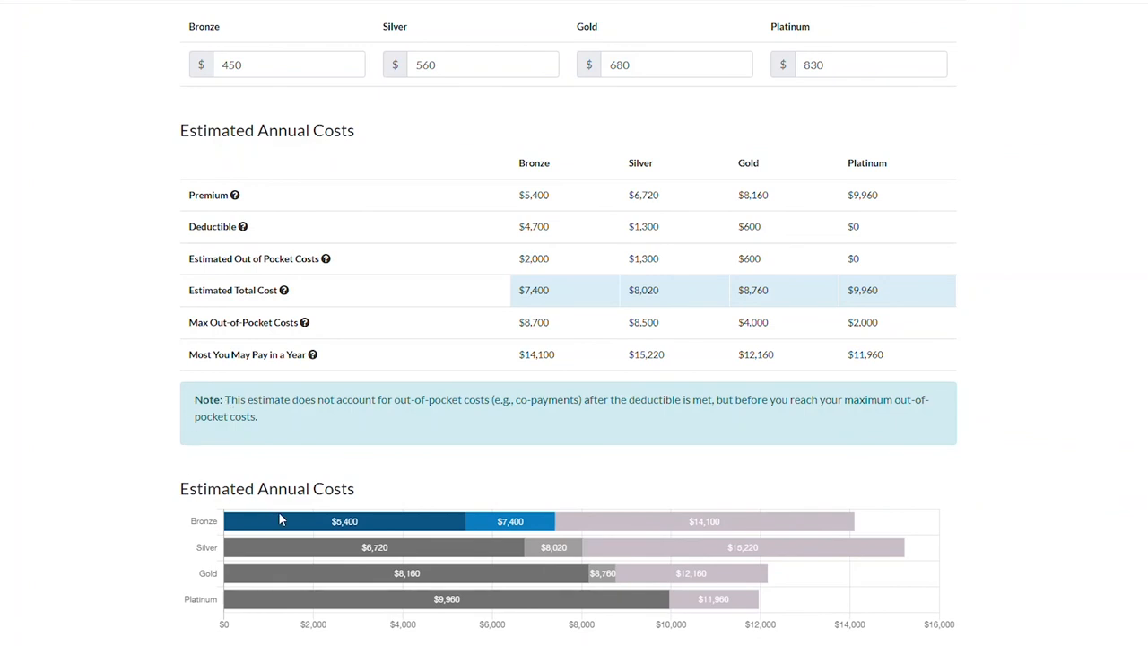
{"action": "mouse_move", "coordinate": [296, 548]}
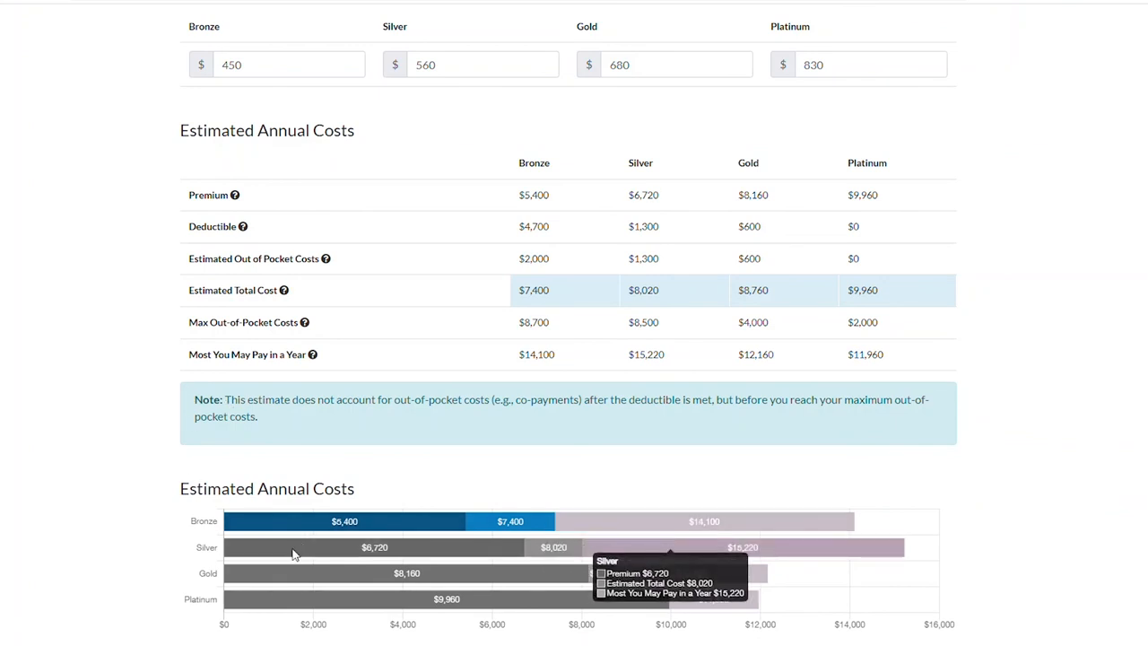
{"action": "mouse_move", "coordinate": [298, 574]}
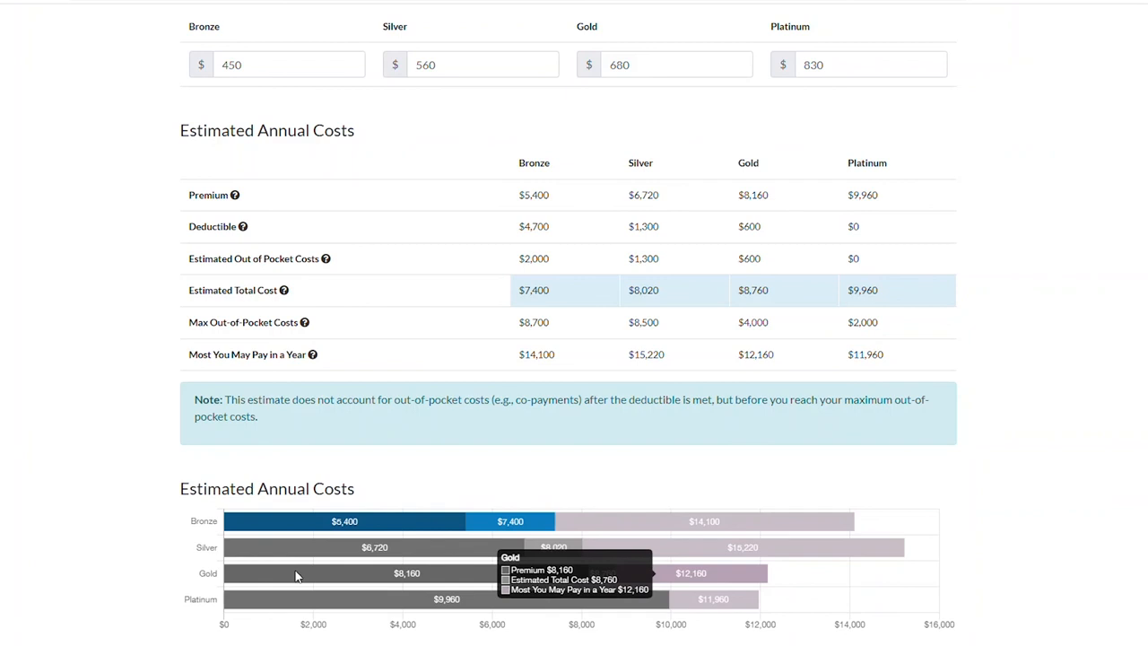
{"action": "mouse_move", "coordinate": [89, 432]}
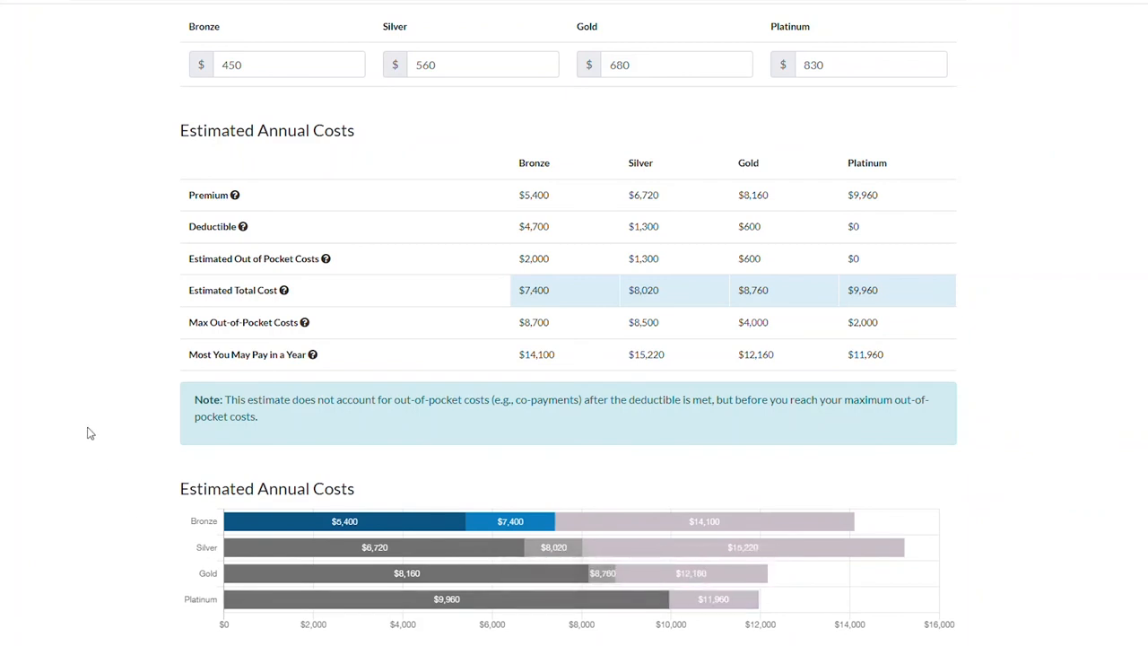